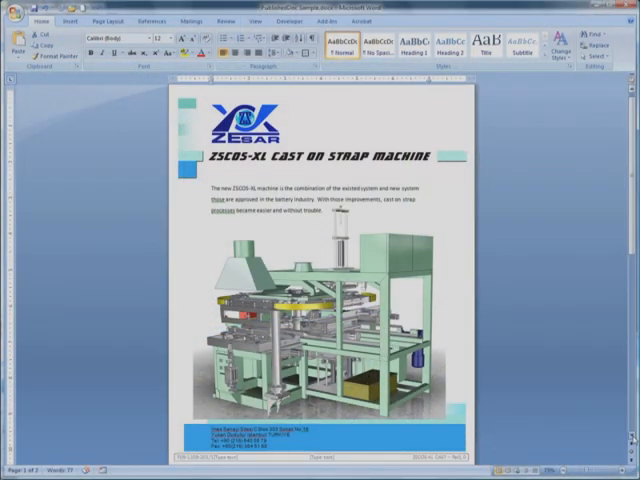
- Browse the saved views, then show the High Resolution Image render settings from the Workshops tab
scroll("down", 3)
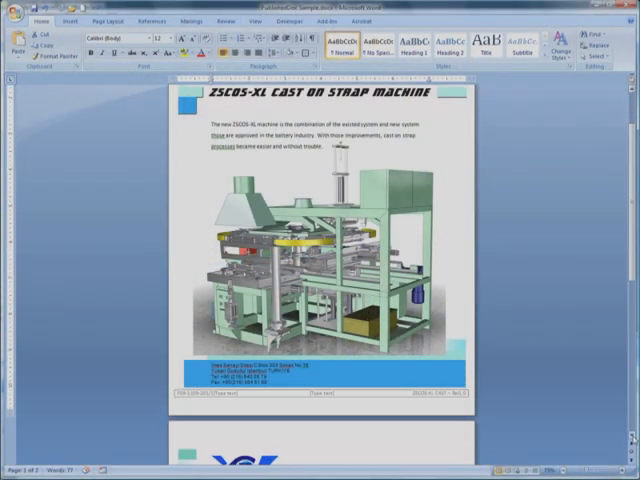
scroll("down", 3)
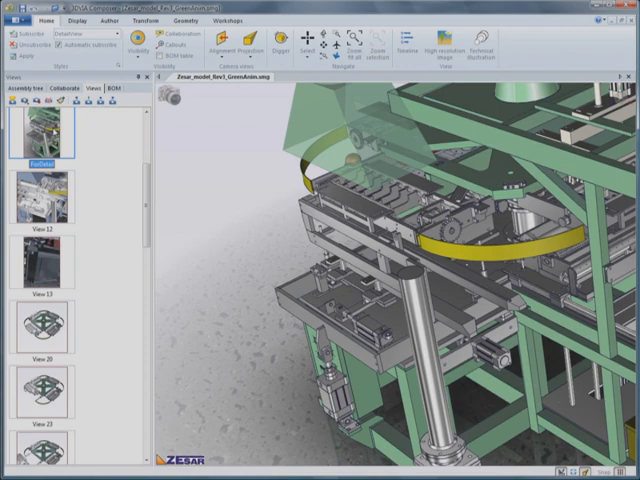
left_click(78, 20)
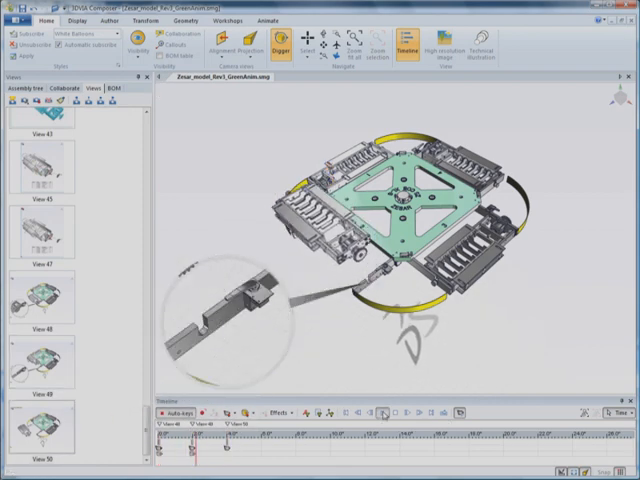
left_click(216, 20)
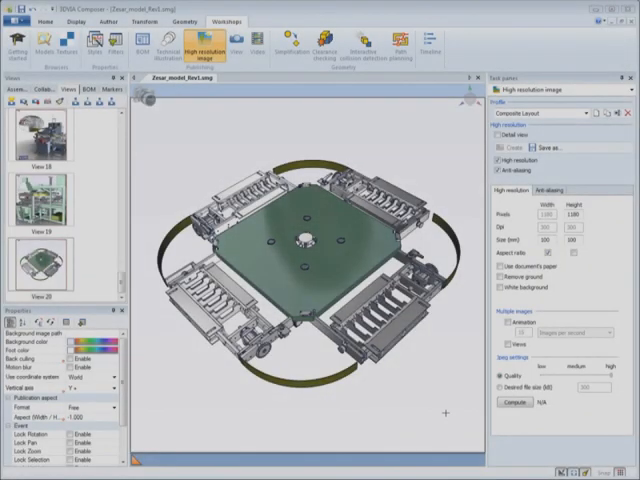